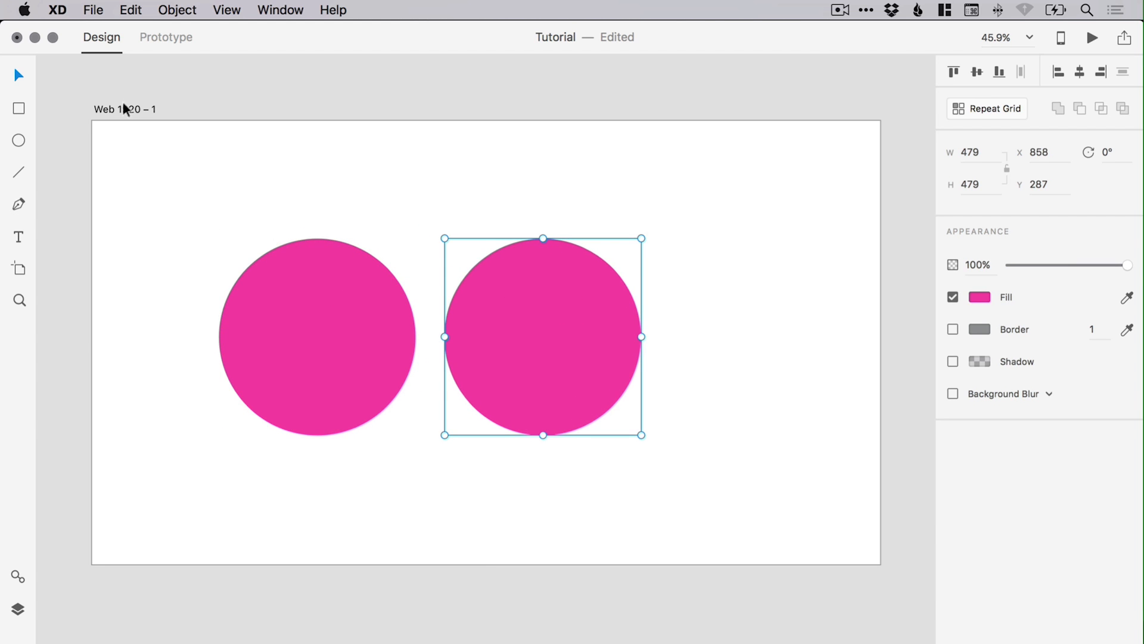
Step: Duplicate the pink circle via Edit > Duplicate to get a second identical circle
{"action": "left_click", "coordinate": [131, 10]}
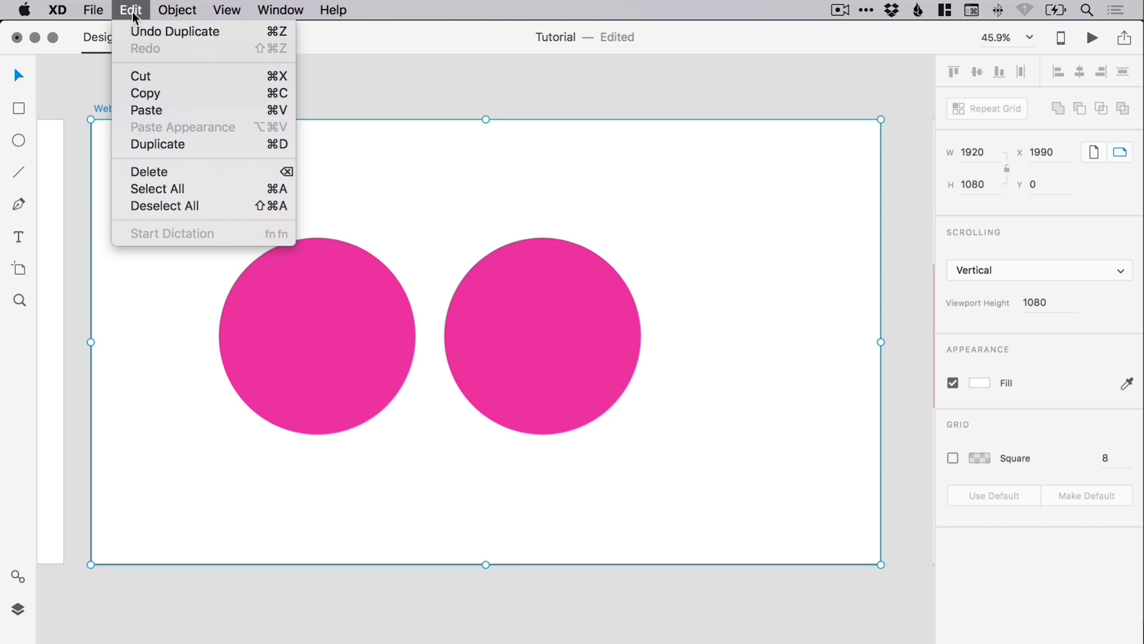
{"action": "left_click", "coordinate": [175, 31]}
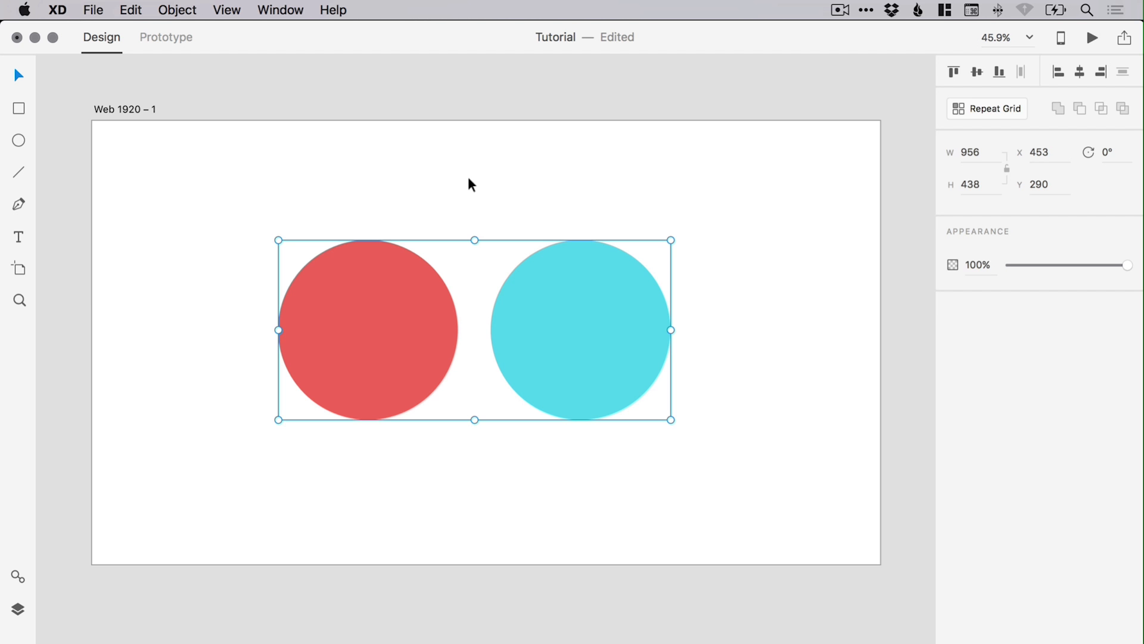
Step: Select the red circle then the cyan circle inside the group without ungrouping, then deselect
{"action": "left_click", "coordinate": [176, 9]}
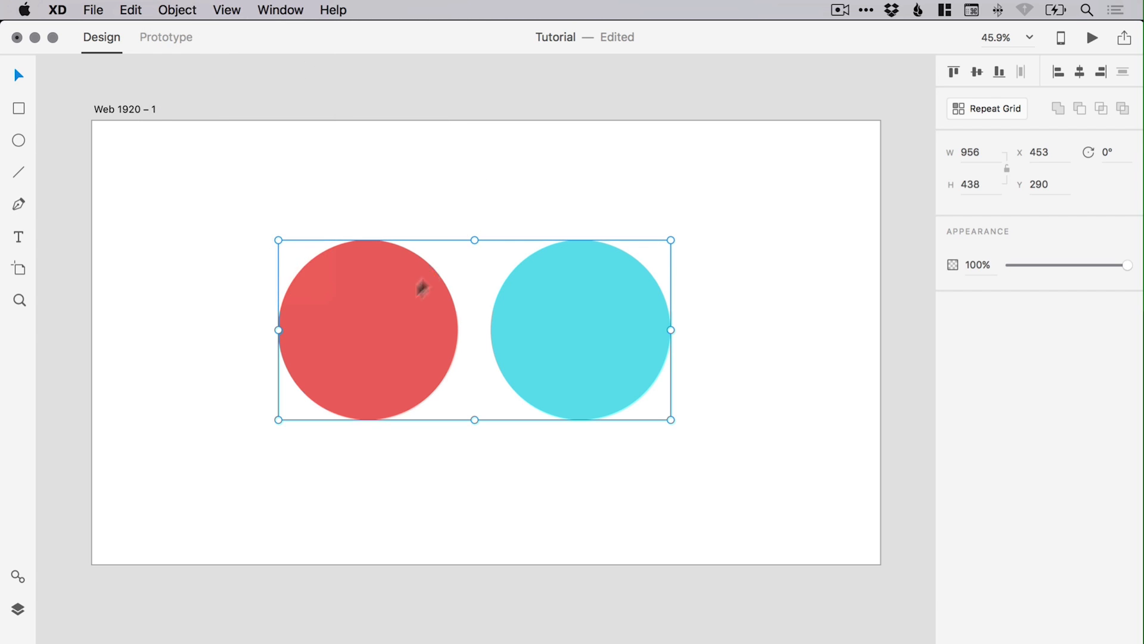
{"action": "left_click", "coordinate": [367, 331]}
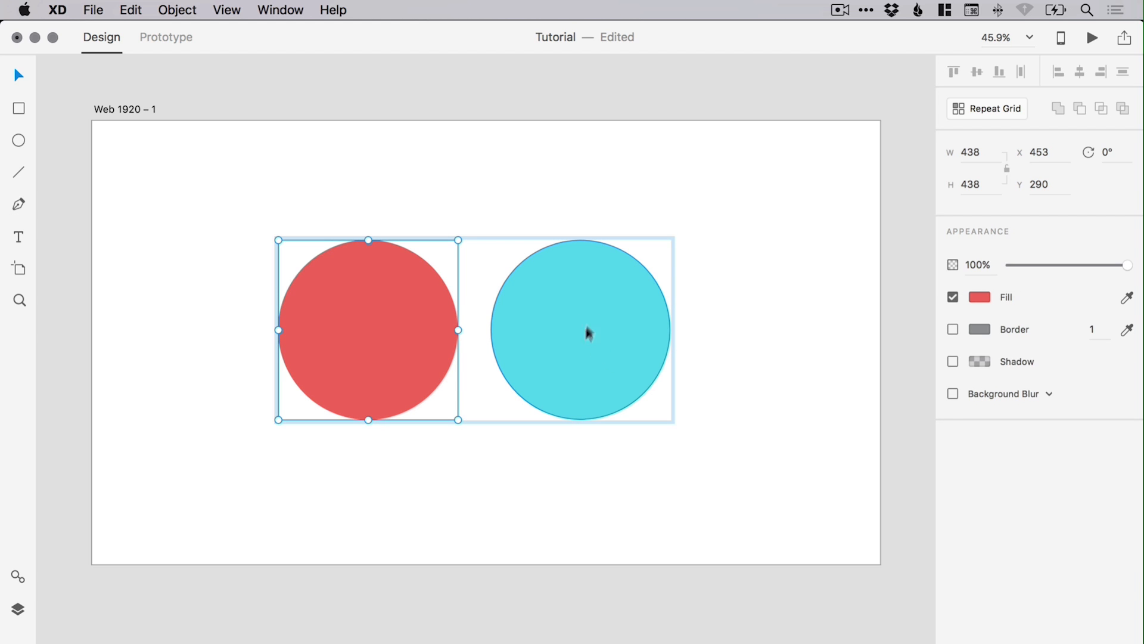
{"action": "left_click", "coordinate": [581, 333]}
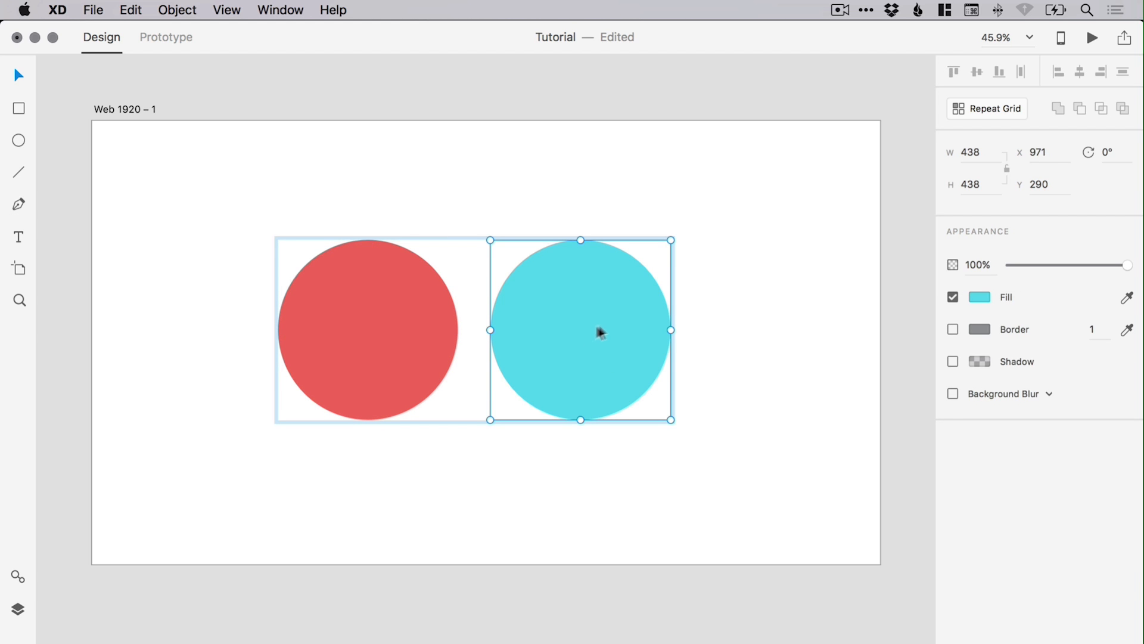
{"action": "mouse_move", "coordinate": [472, 176]}
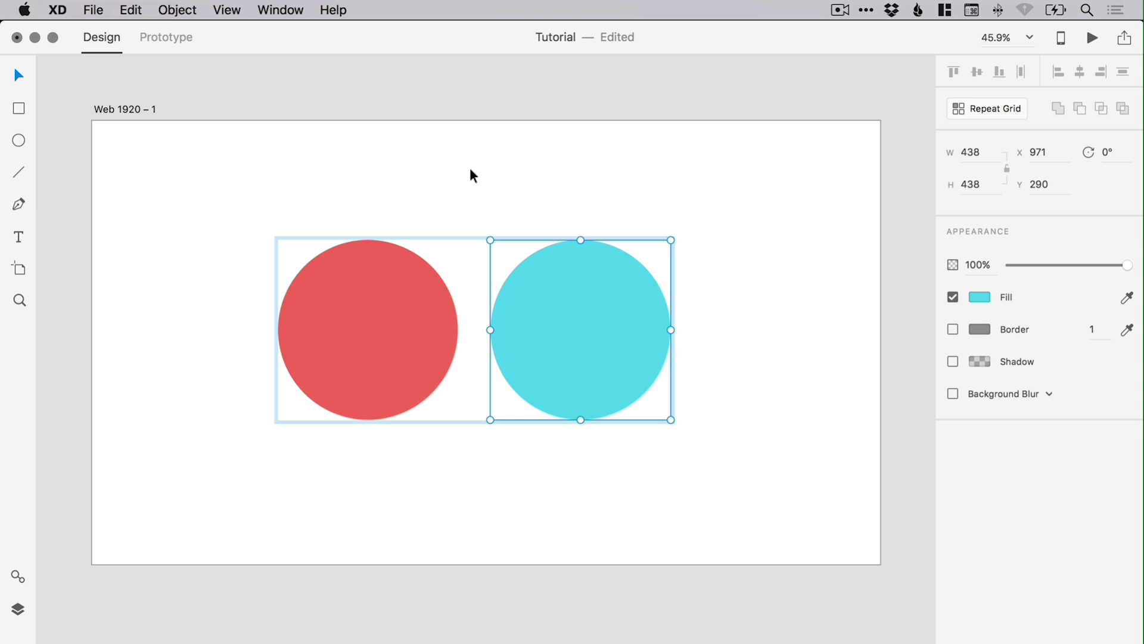
{"action": "left_click", "coordinate": [367, 329]}
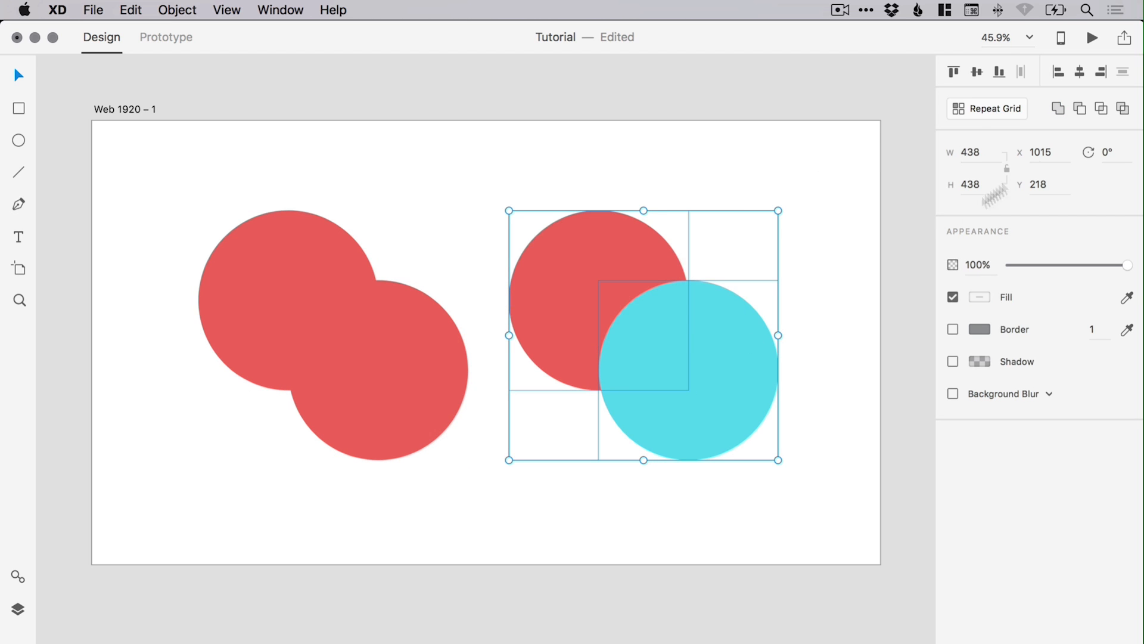
Step: Subtract the cyan circle from the red one, then Add the left pair of circles into one shape
{"action": "left_click", "coordinate": [1080, 108]}
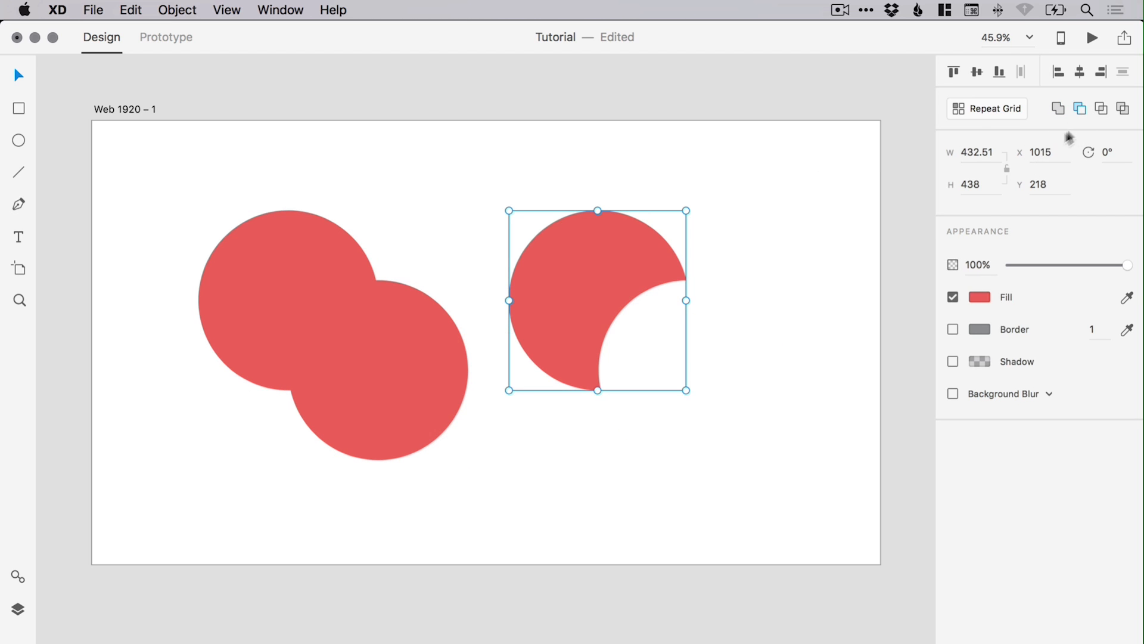
{"action": "left_click", "coordinate": [496, 154]}
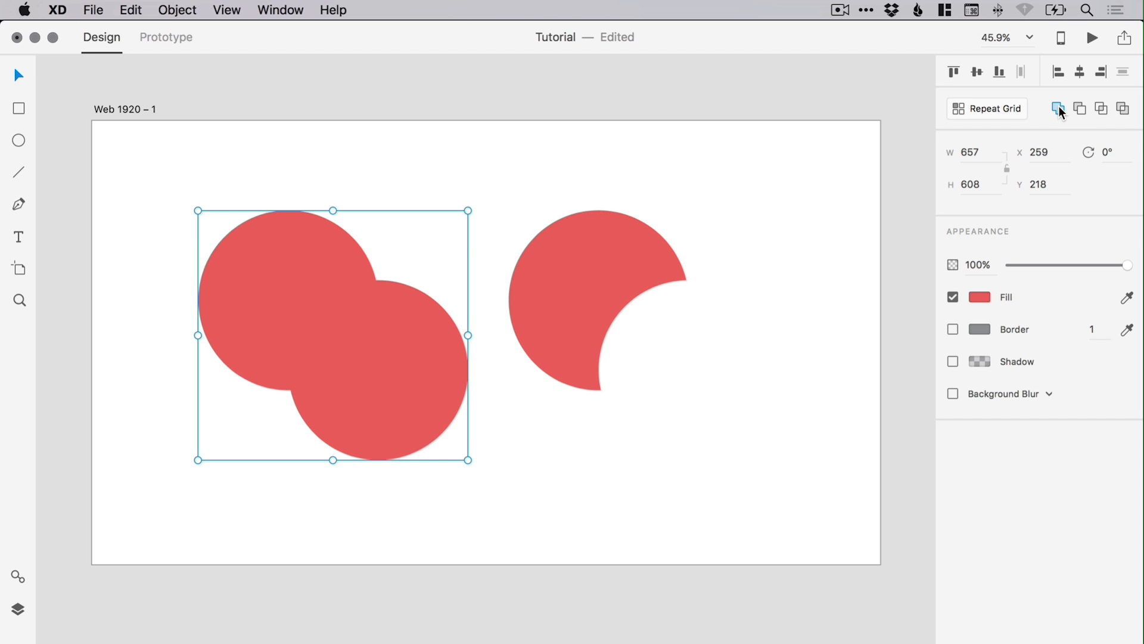
{"action": "left_click", "coordinate": [1058, 109]}
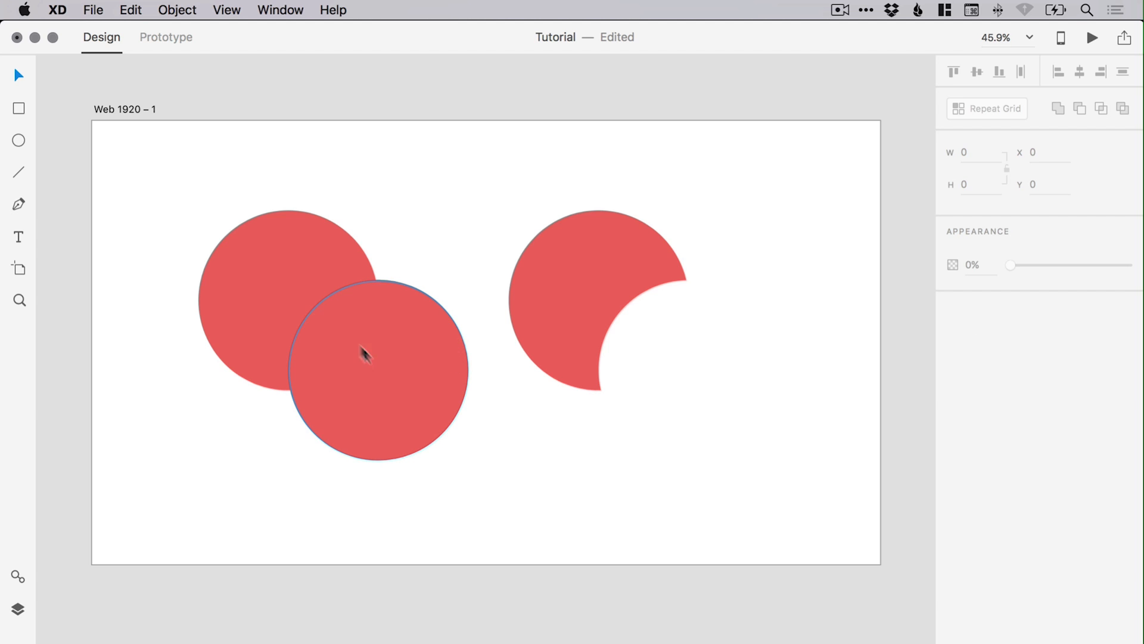
{"action": "mouse_move", "coordinate": [461, 288]}
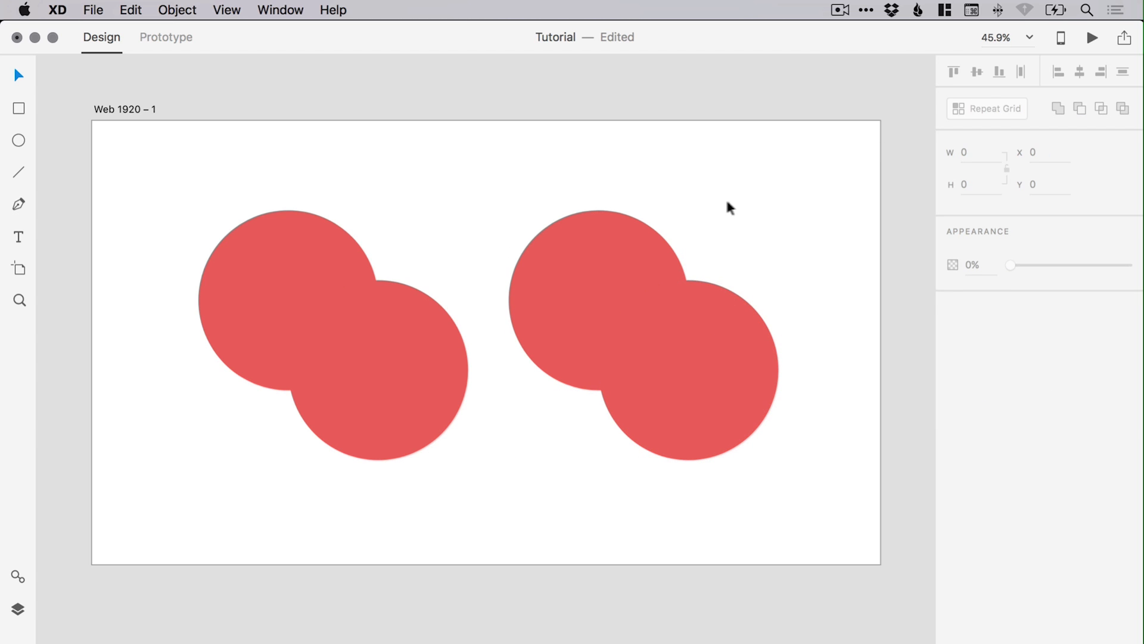
{"action": "mouse_move", "coordinate": [740, 208]}
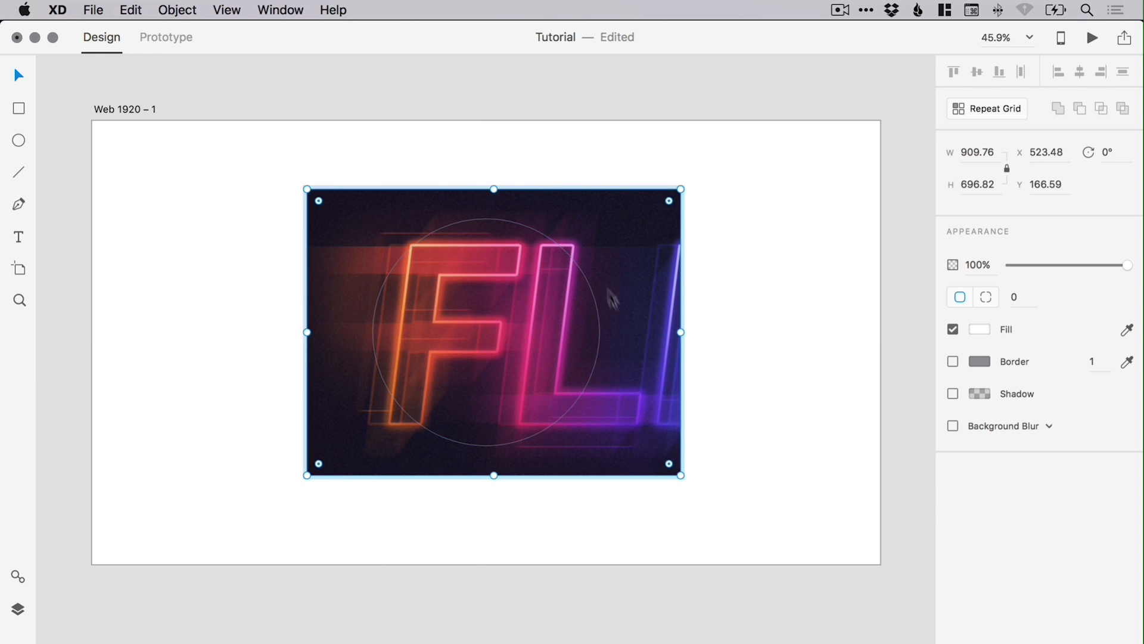
{"action": "mouse_move", "coordinate": [727, 227]}
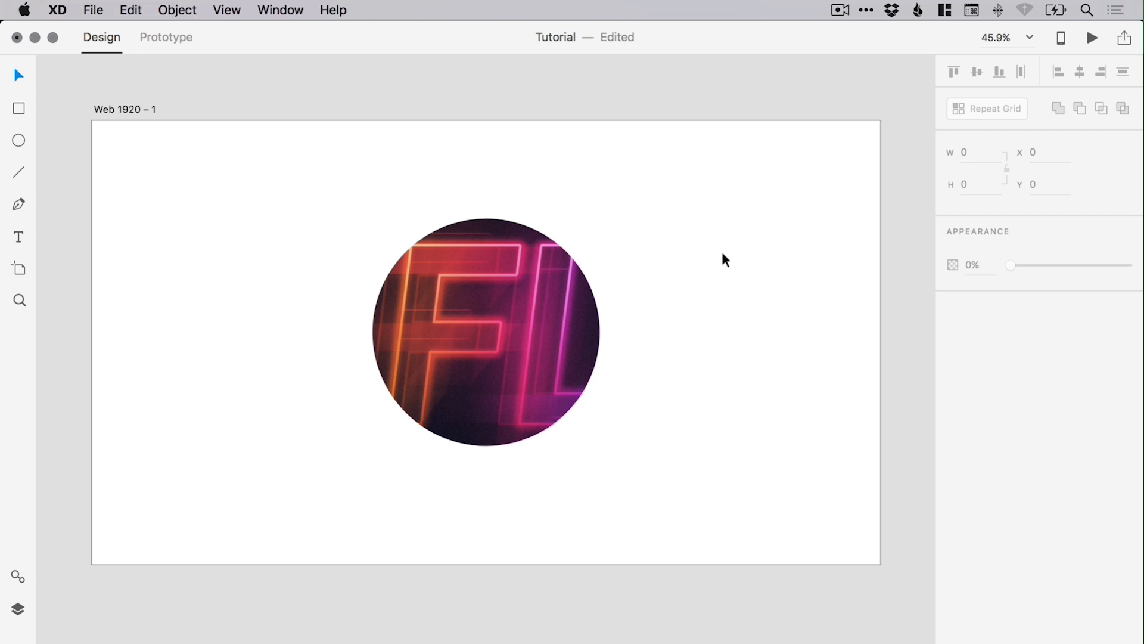
Step: Deselect to reveal the neon photo masked into a circle
{"action": "left_click", "coordinate": [485, 334]}
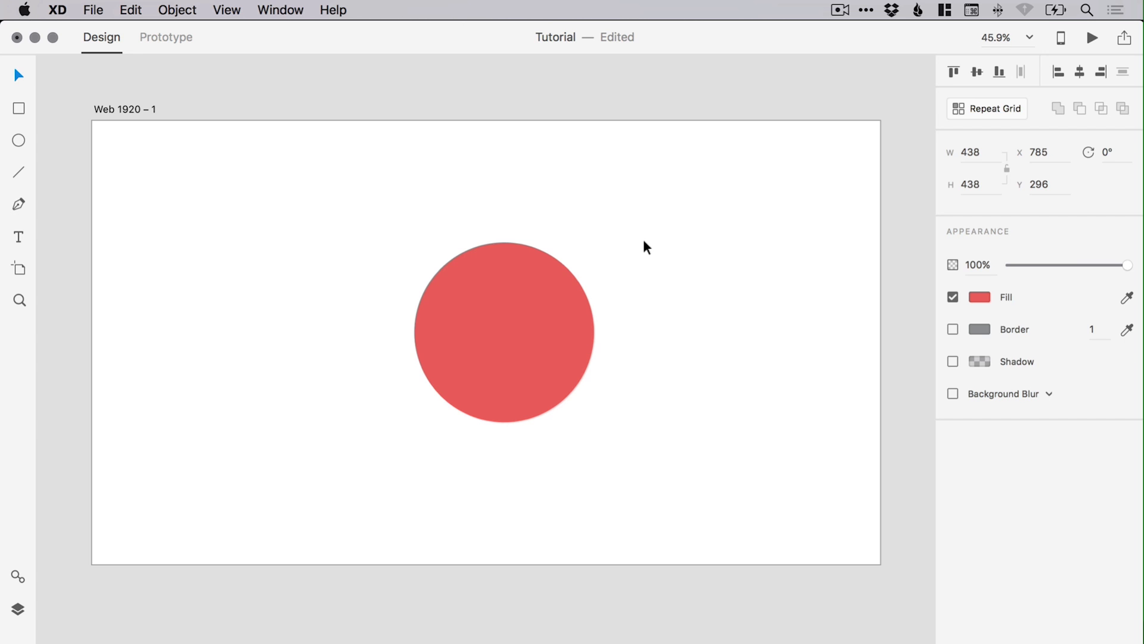
Step: Clear the selection so only the single red circle remains on the artboard
{"action": "left_click", "coordinate": [504, 333]}
{"action": "type", "text": "Hello"}
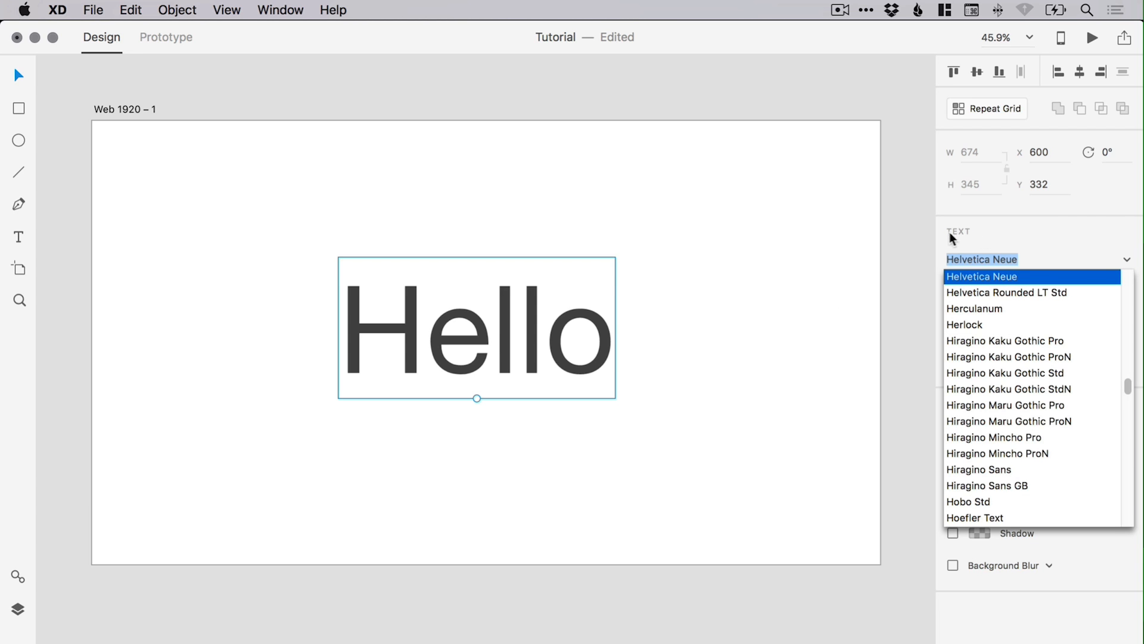
Step: Try Herlock and Hiragino Kaku Gothic Std on Hello before settling on Kohinoor Telugu
{"action": "left_click", "coordinate": [963, 324]}
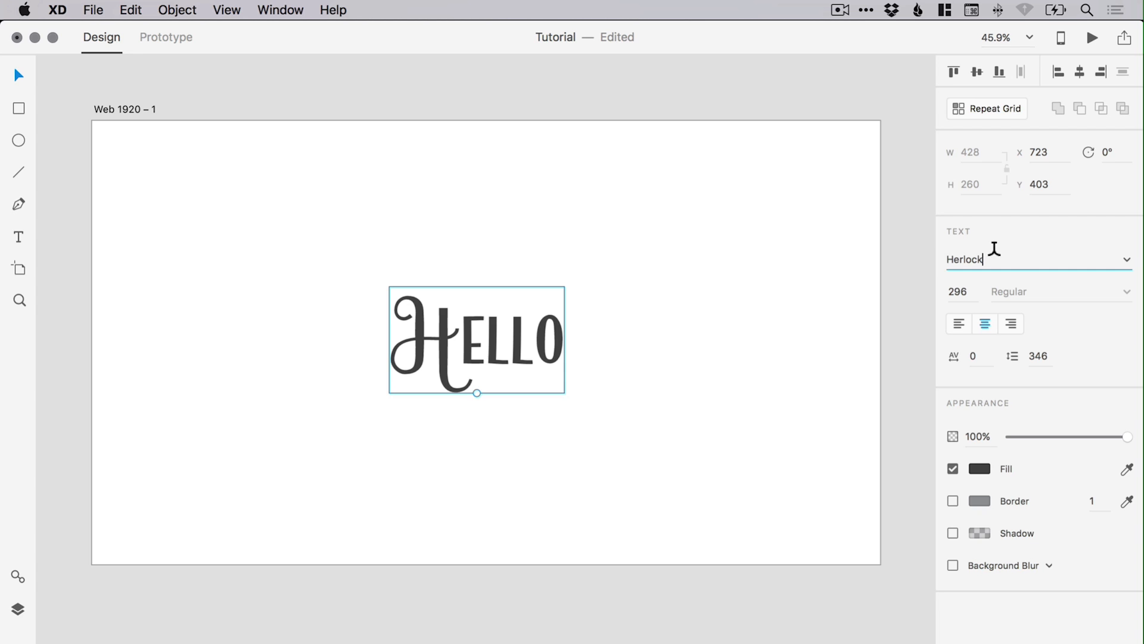
{"action": "mouse_move", "coordinate": [958, 236]}
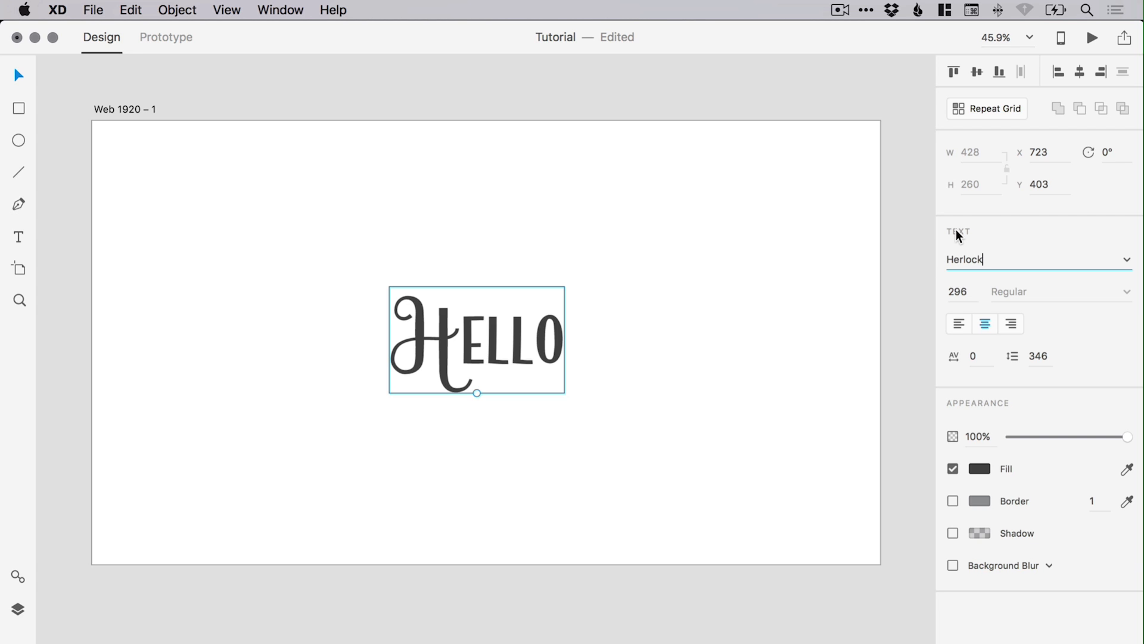
{"action": "type", "text": "Hiragino Kaku Gothic Std"}
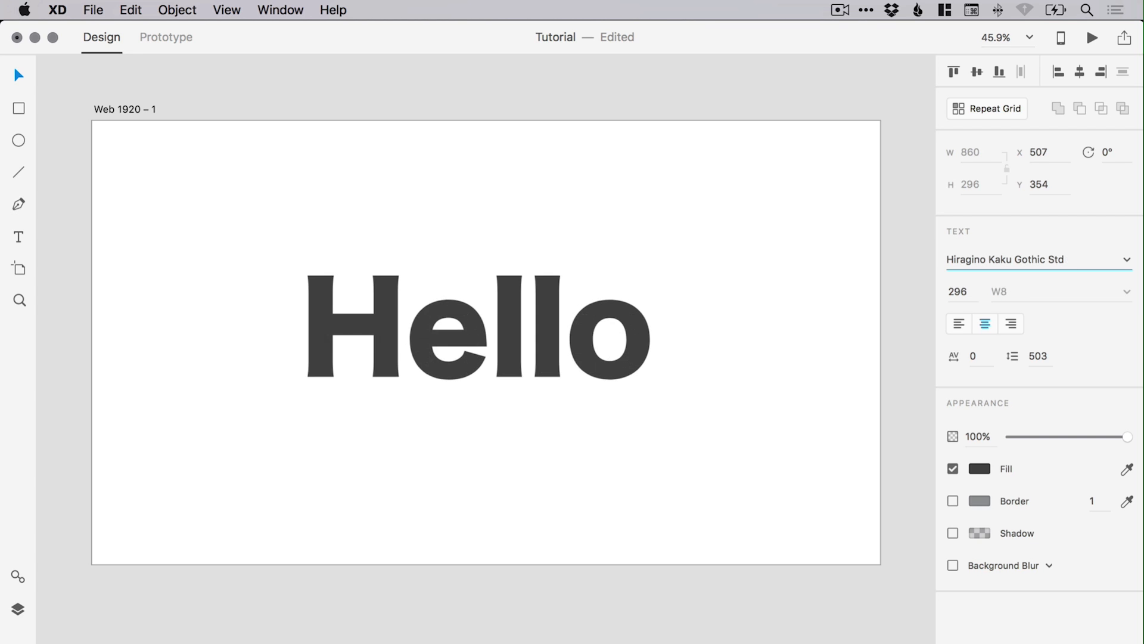
{"action": "left_click", "coordinate": [1028, 259]}
{"action": "type", "text": "Just Another Hand"}
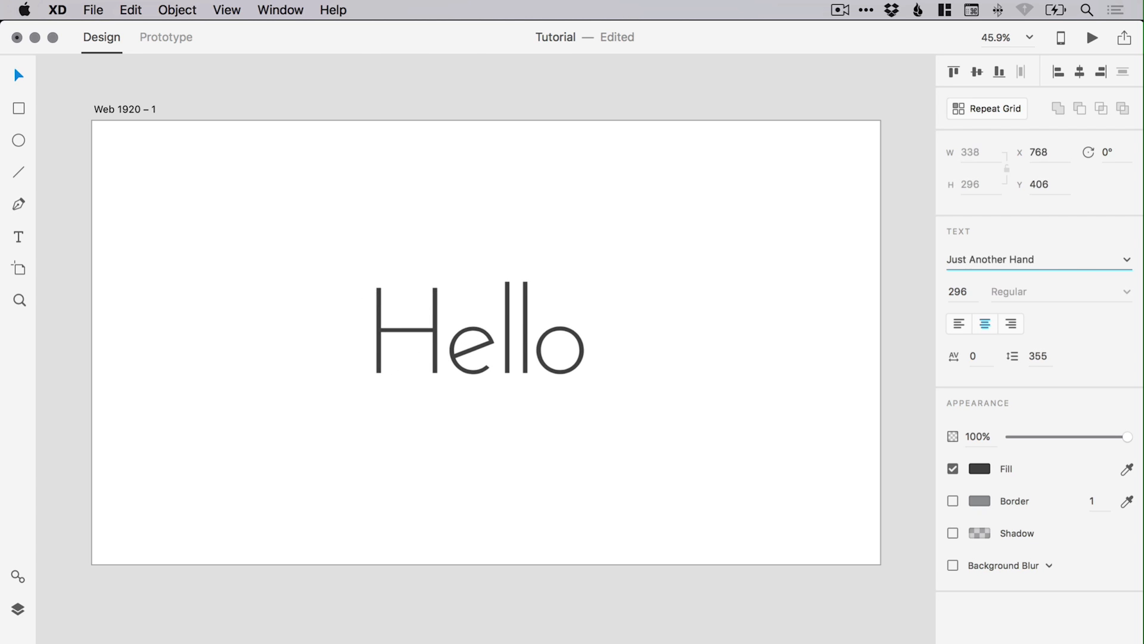
{"action": "left_click", "coordinate": [1028, 258]}
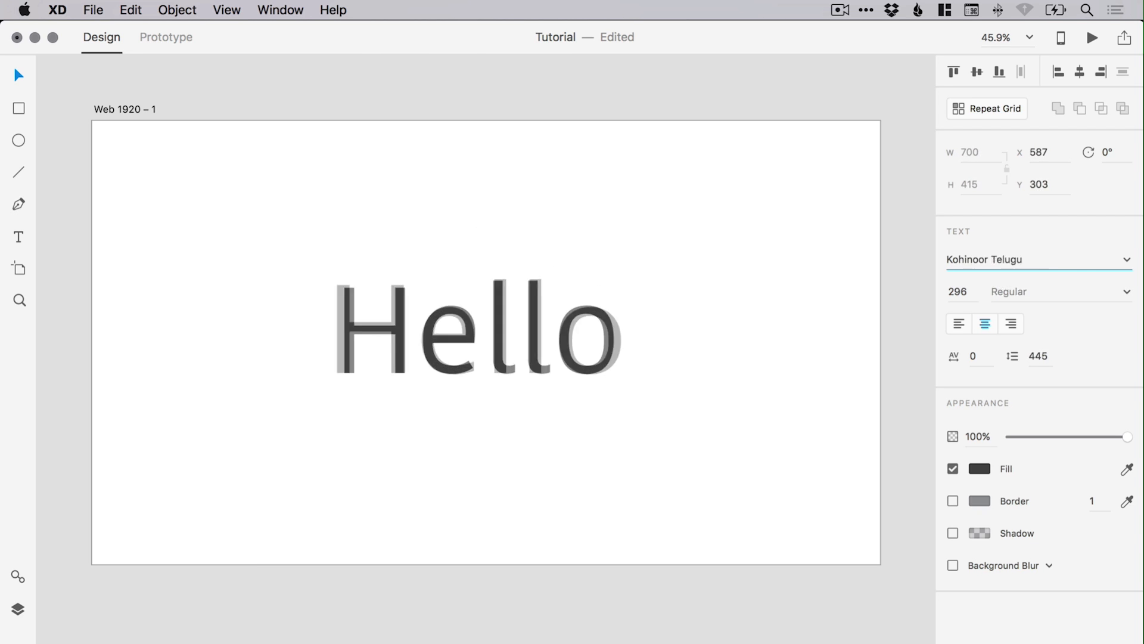
{"action": "left_click", "coordinate": [1028, 259]}
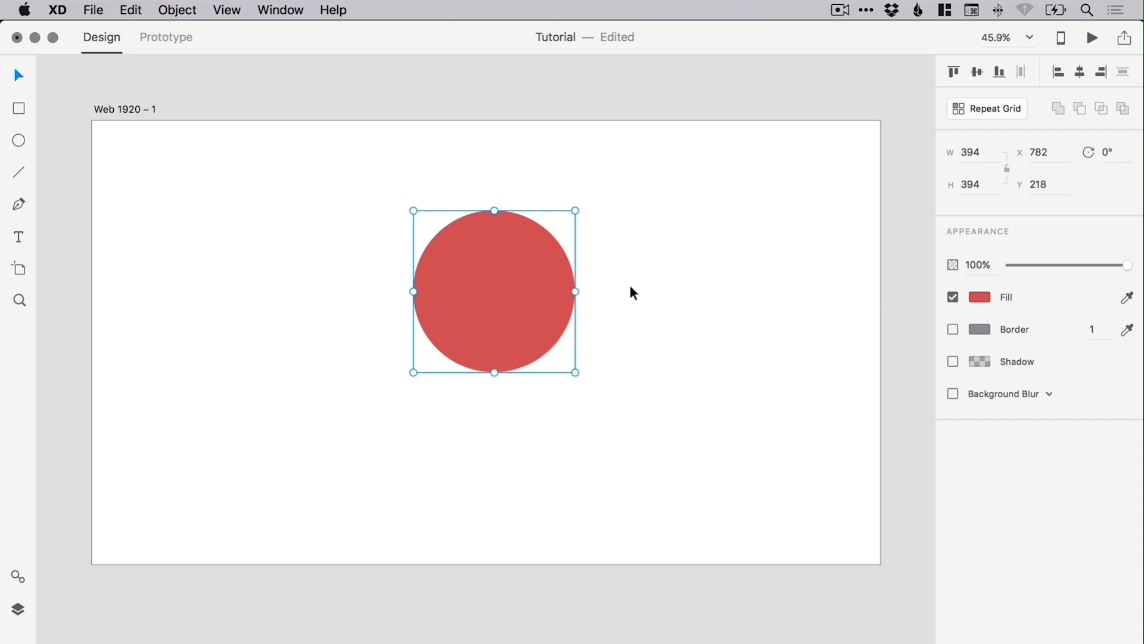
{"action": "mouse_move", "coordinate": [18, 141]}
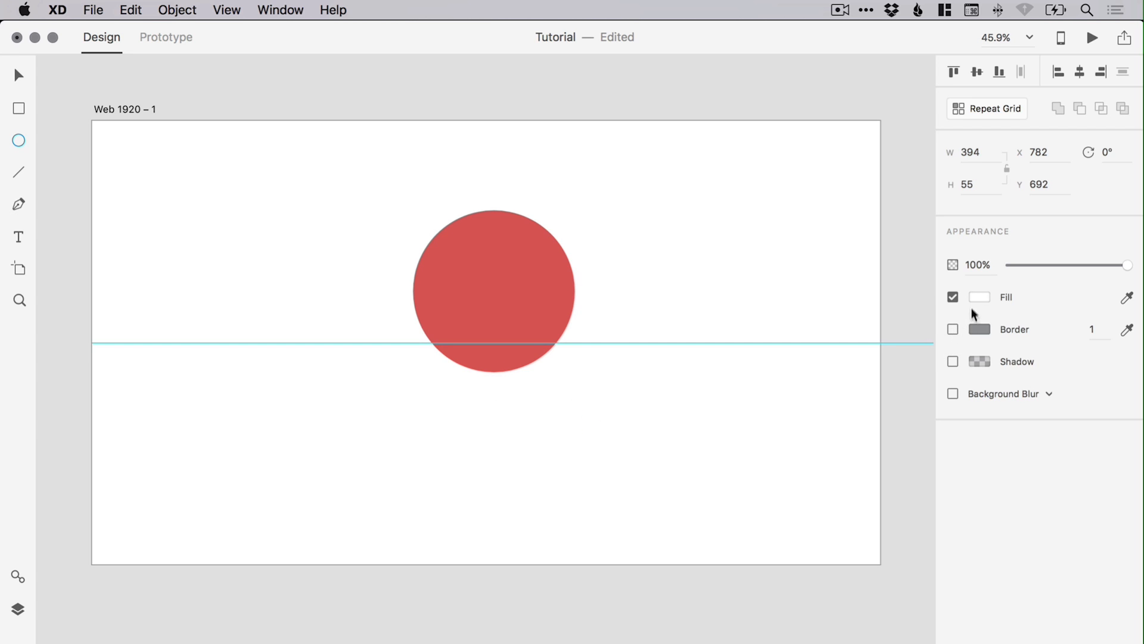
Step: Give the shadow ellipse beneath the circle a black gradient fill
{"action": "left_click", "coordinate": [980, 297]}
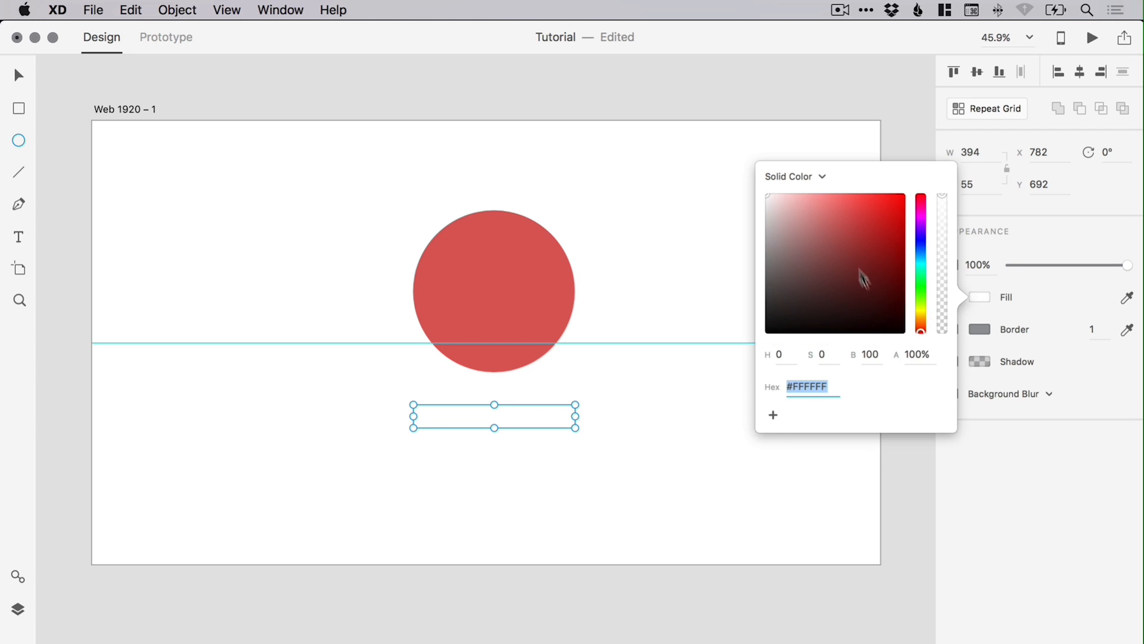
{"action": "left_click", "coordinate": [793, 177]}
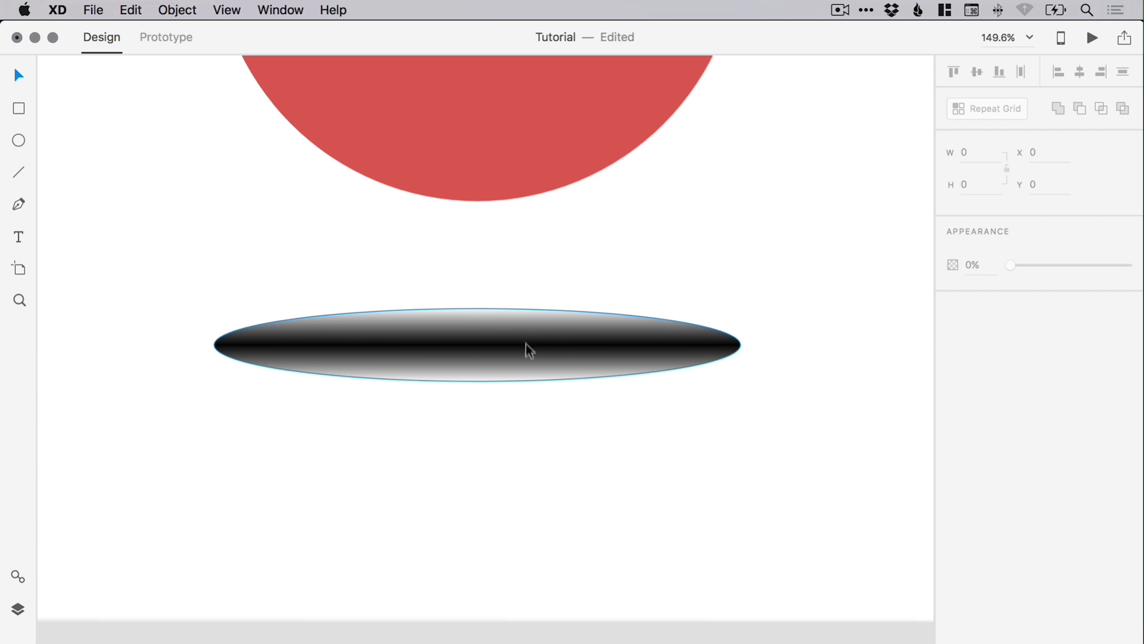
{"action": "left_click", "coordinate": [529, 349]}
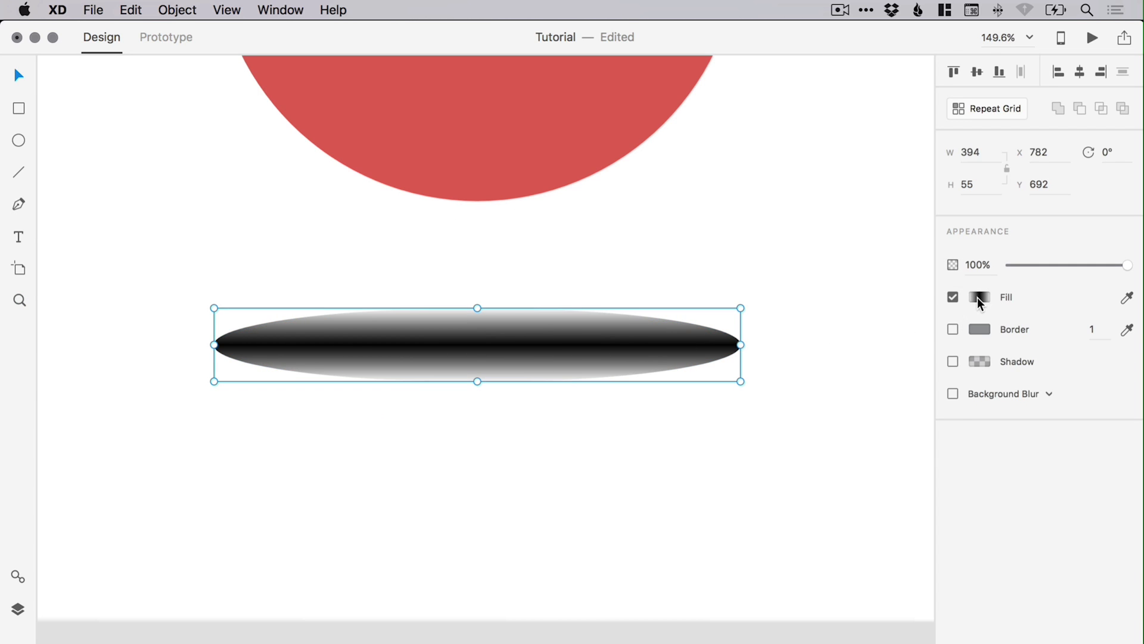
{"action": "left_click", "coordinate": [980, 296]}
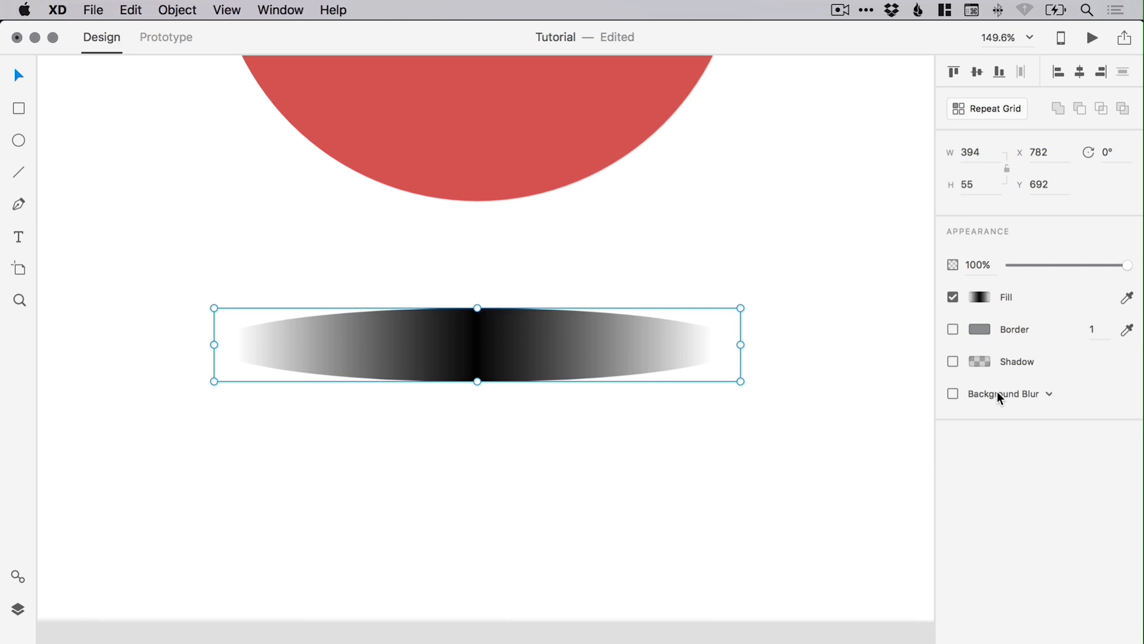
{"action": "mouse_move", "coordinate": [1049, 399]}
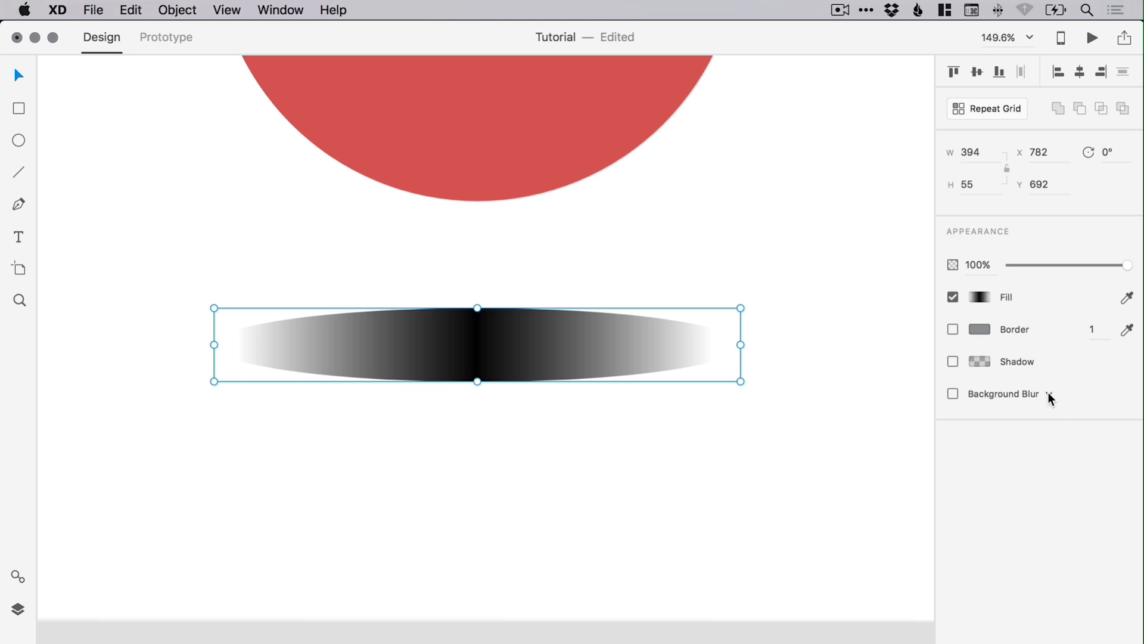
Step: Apply Object Blur to the ellipse and lower its opacity for a soft floating shadow
{"action": "left_click", "coordinate": [953, 394]}
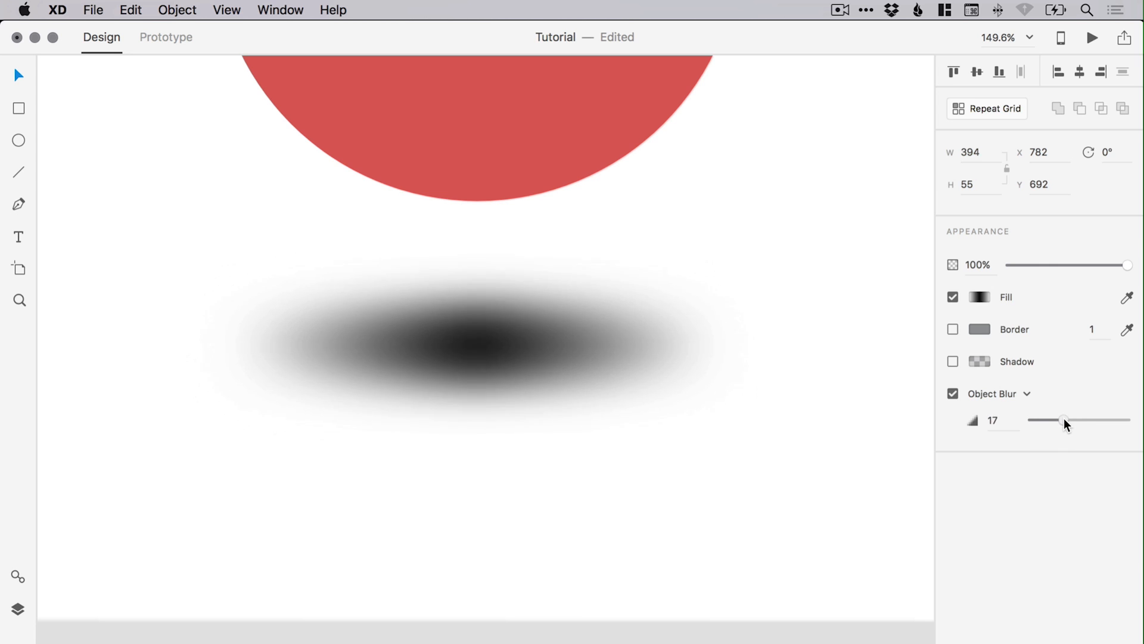
{"action": "left_click", "coordinate": [762, 247]}
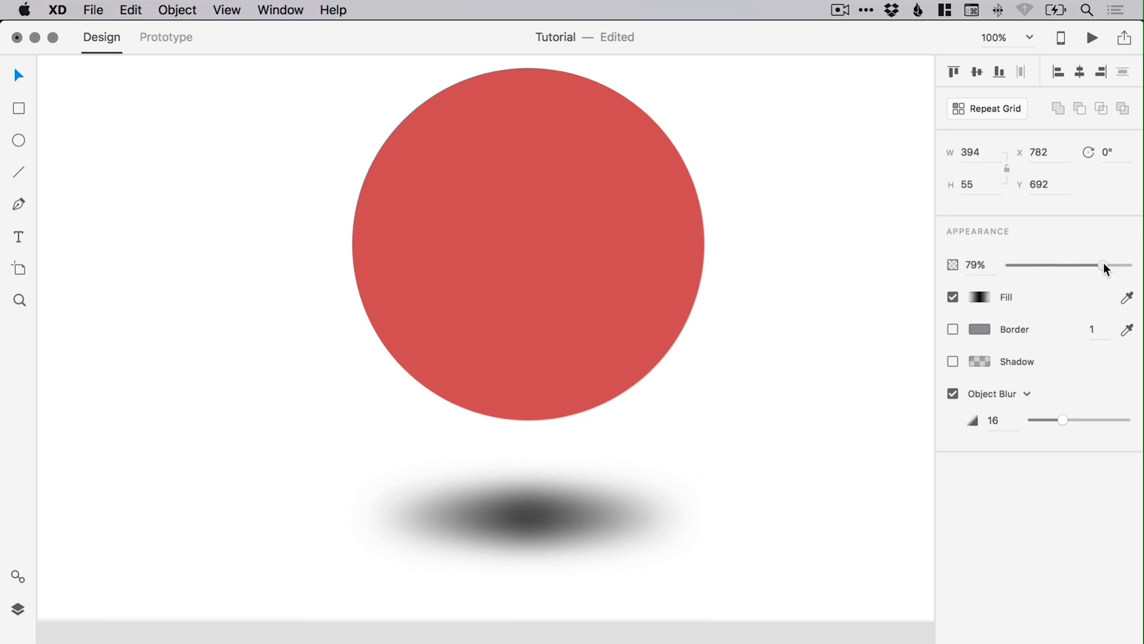
{"action": "left_click", "coordinate": [812, 304]}
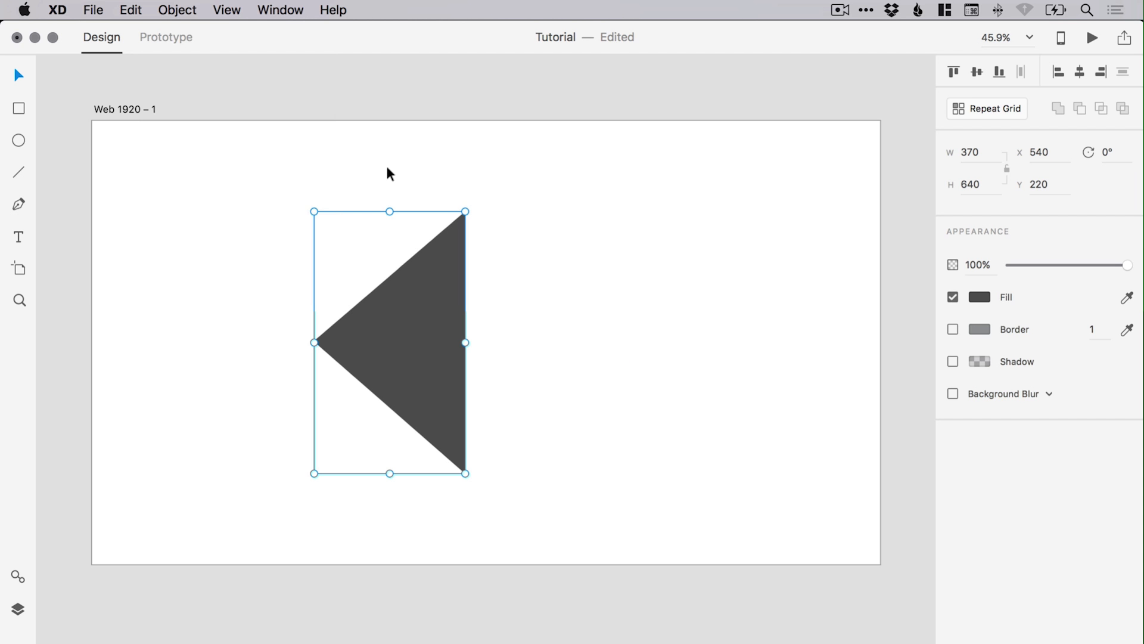
{"action": "mouse_move", "coordinate": [131, 18]}
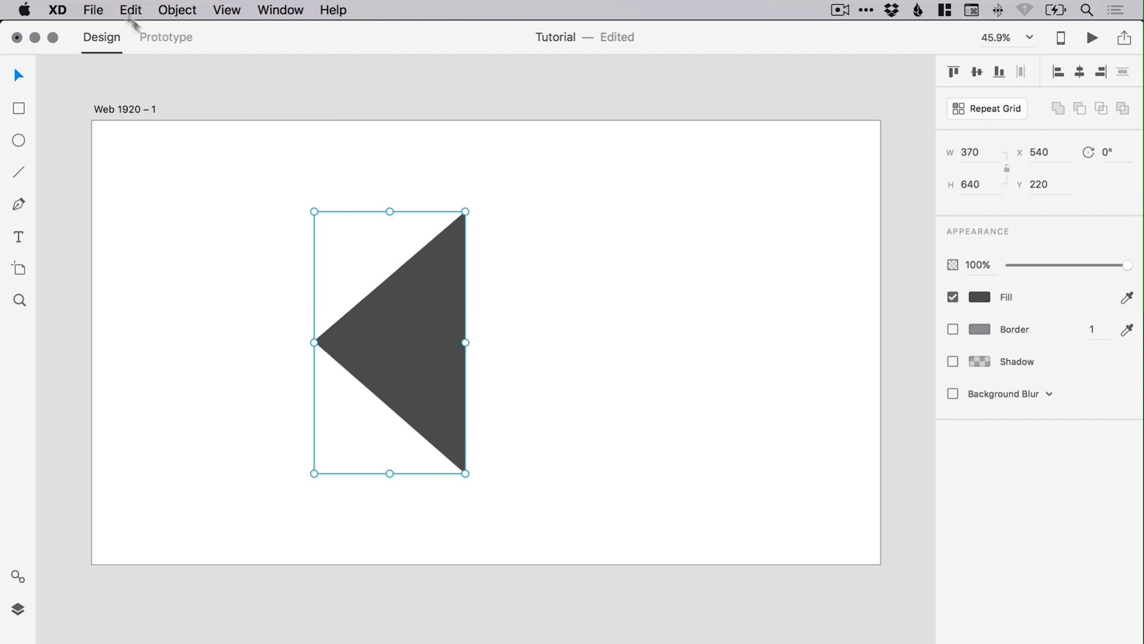
{"action": "mouse_move", "coordinate": [518, 284]}
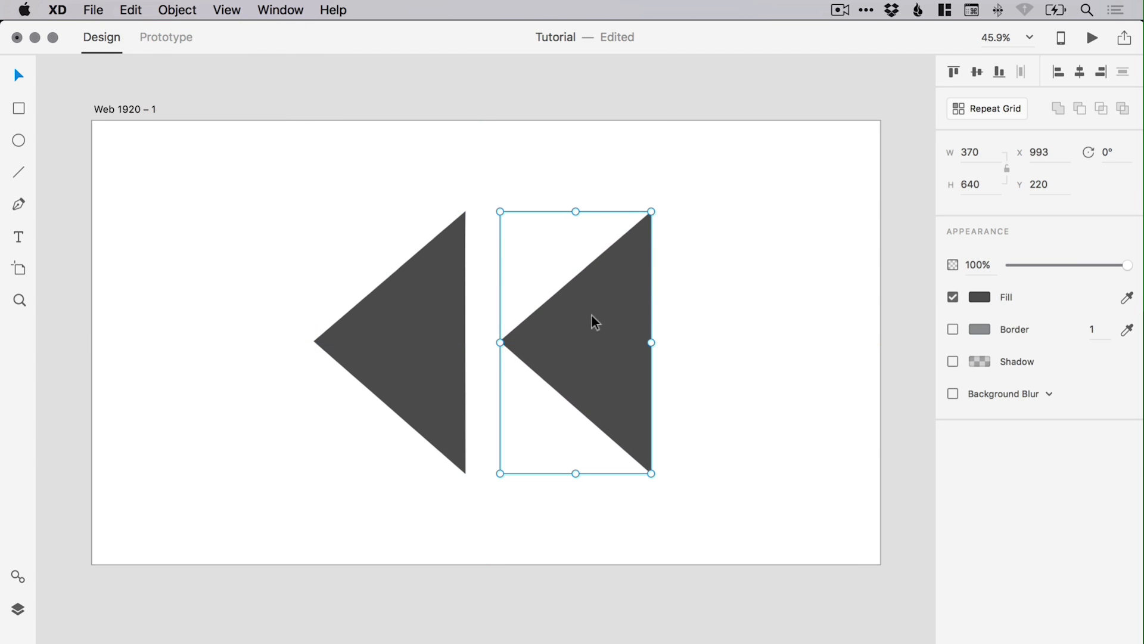
{"action": "mouse_move", "coordinate": [952, 155]}
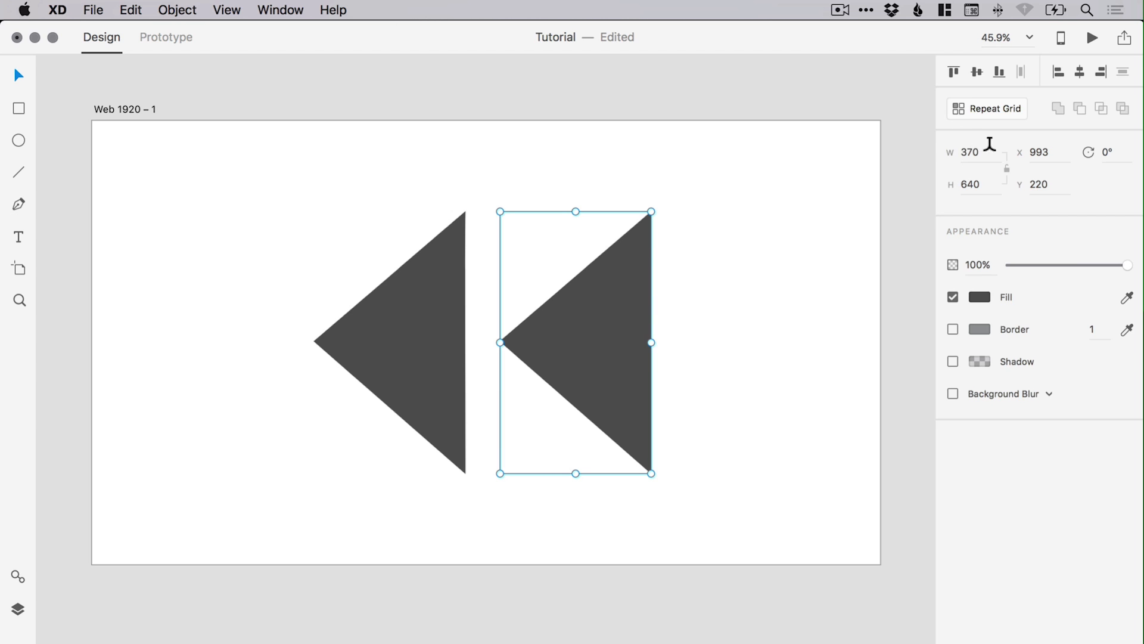
Step: Flip the copied triangle horizontally with a negative W value so it points right
{"action": "right_click", "coordinate": [970, 151]}
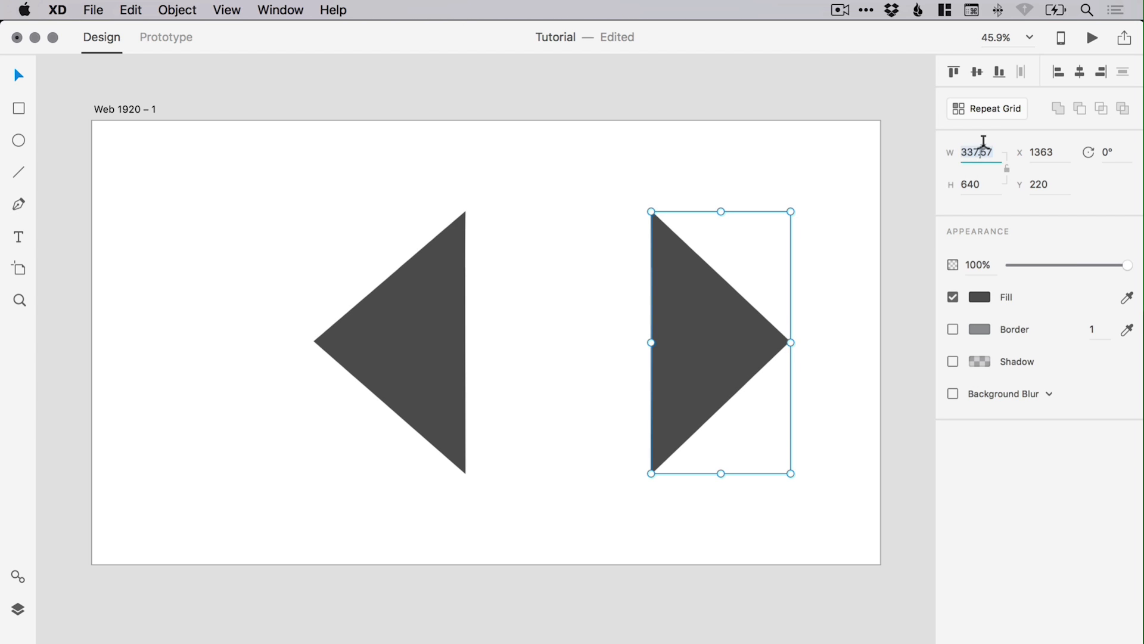
{"action": "right_click", "coordinate": [977, 152]}
{"action": "type", "text": "370"}
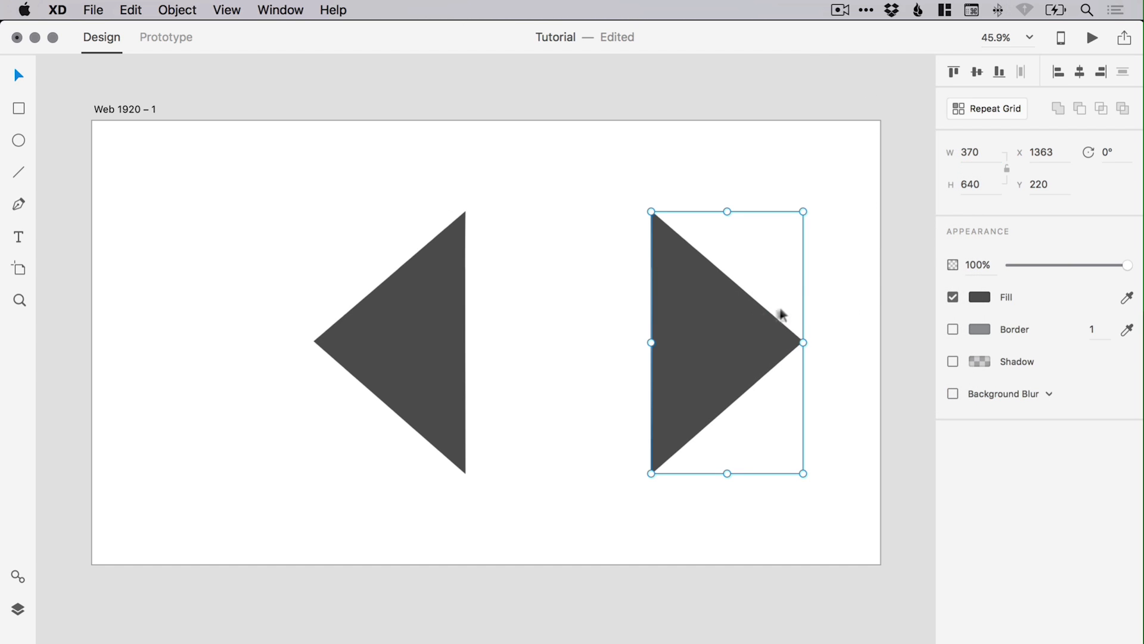
{"action": "mouse_move", "coordinate": [558, 344]}
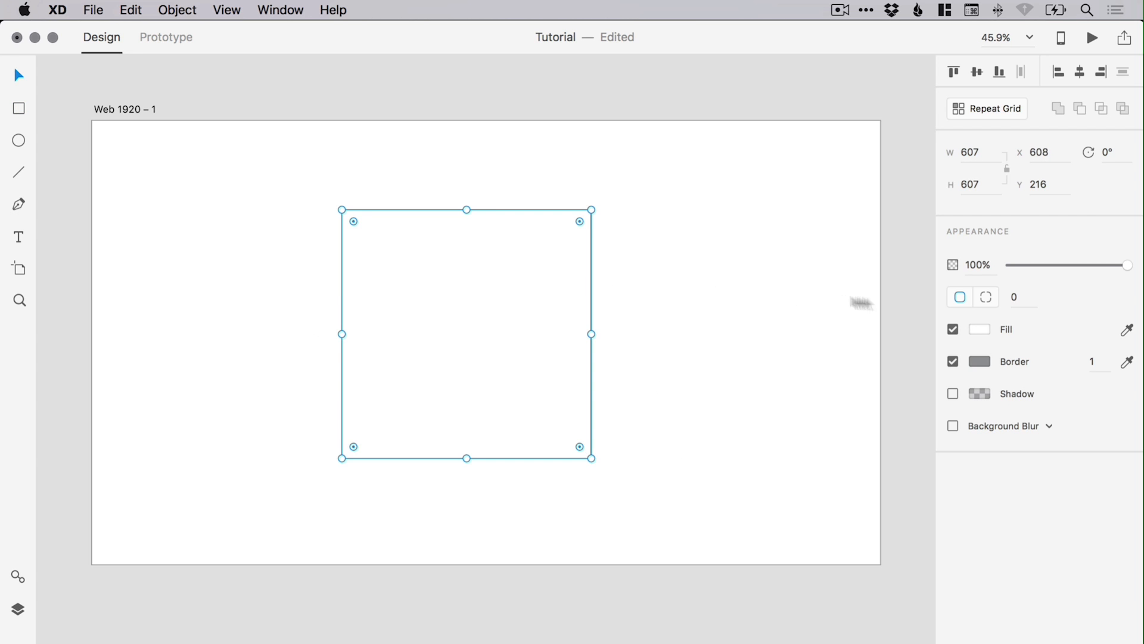
Step: Delete a corner anchor to make the square a right triangle, clear it, then zoom into the artboard
{"action": "left_click", "coordinate": [980, 329]}
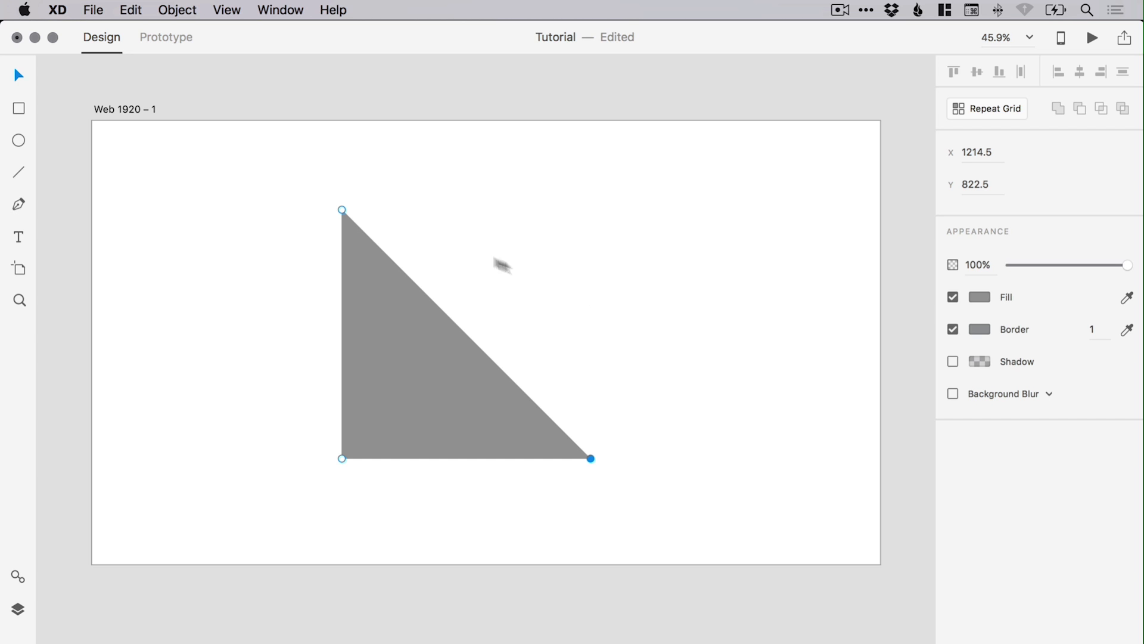
{"action": "left_click", "coordinate": [554, 215]}
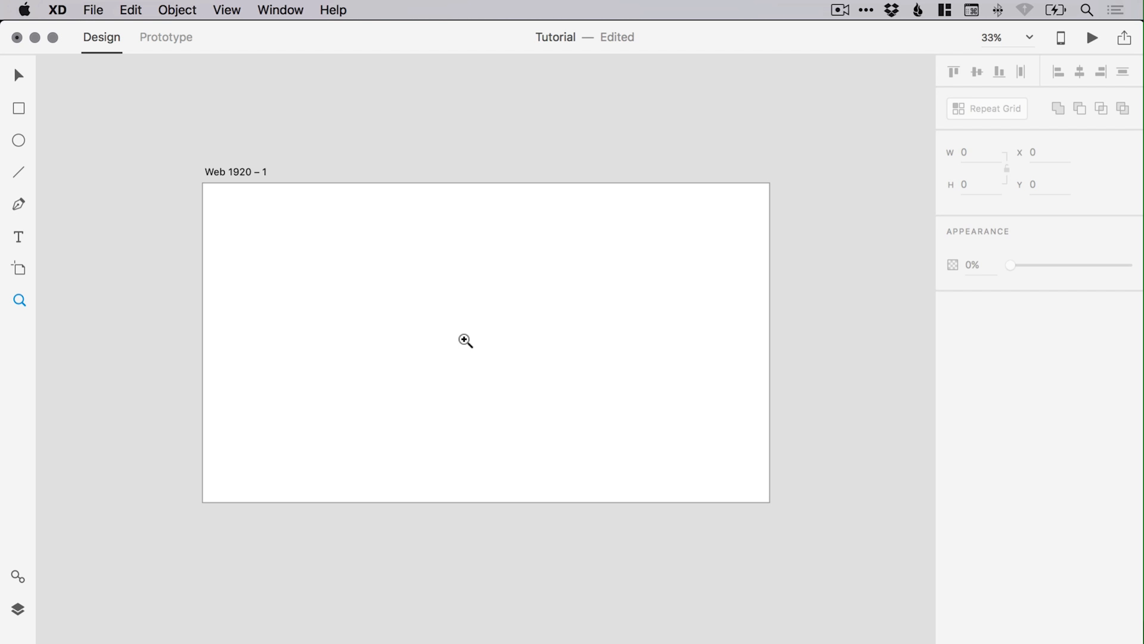
{"action": "left_click", "coordinate": [465, 340]}
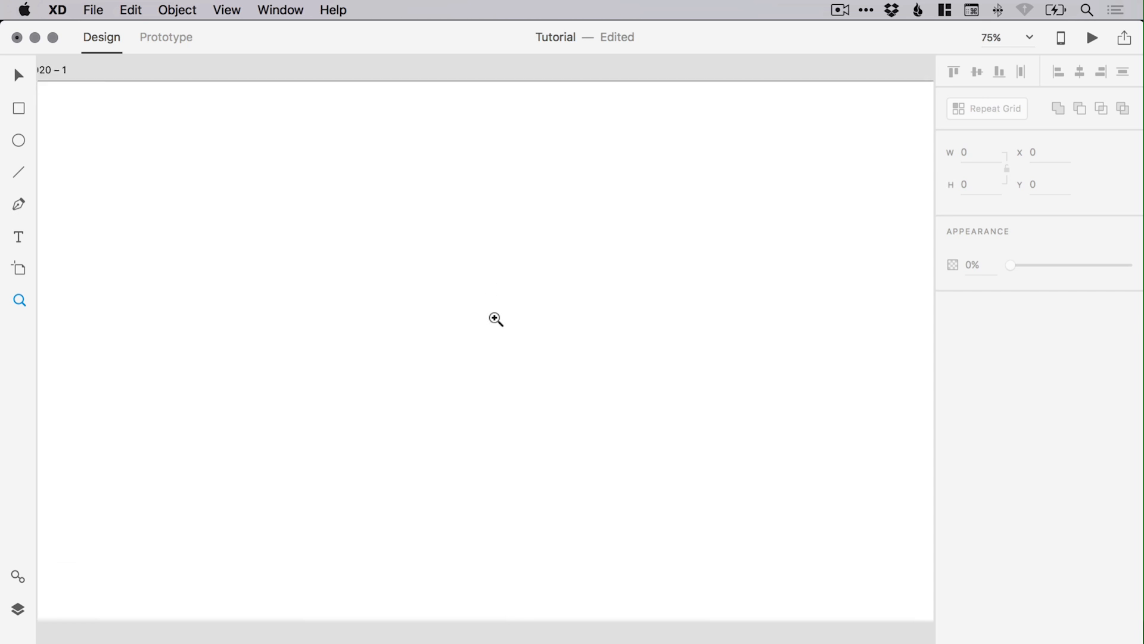